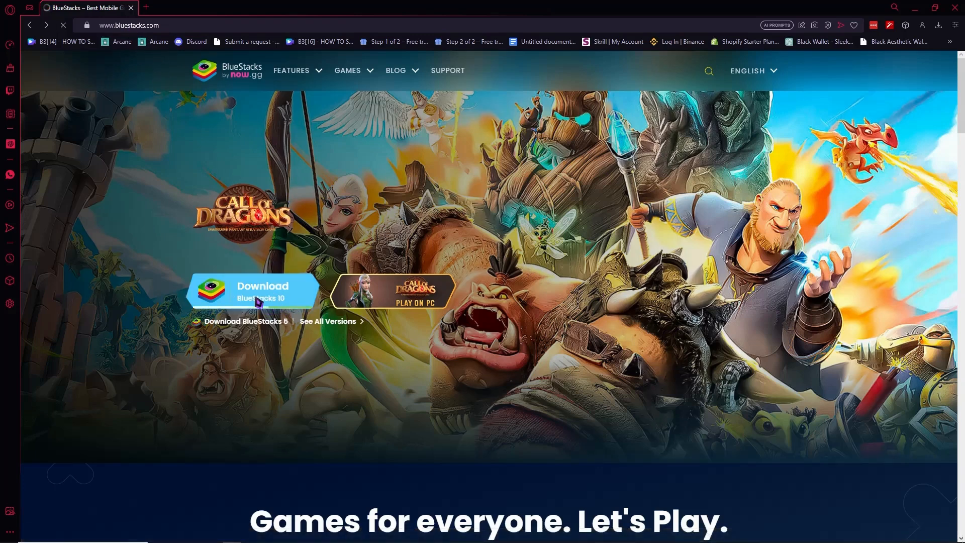
Download the BlueStacks 10 installer and launch the downloaded file
click(253, 291)
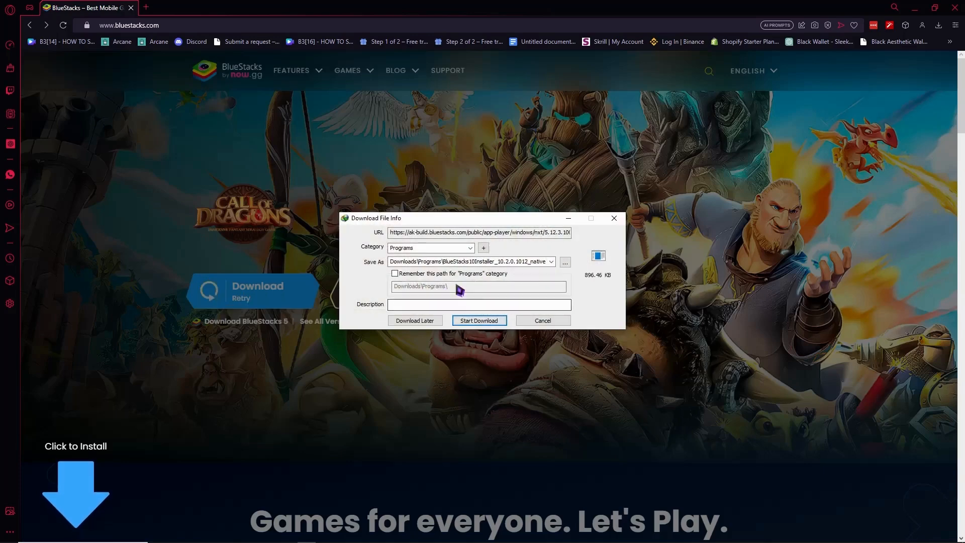
click(479, 319)
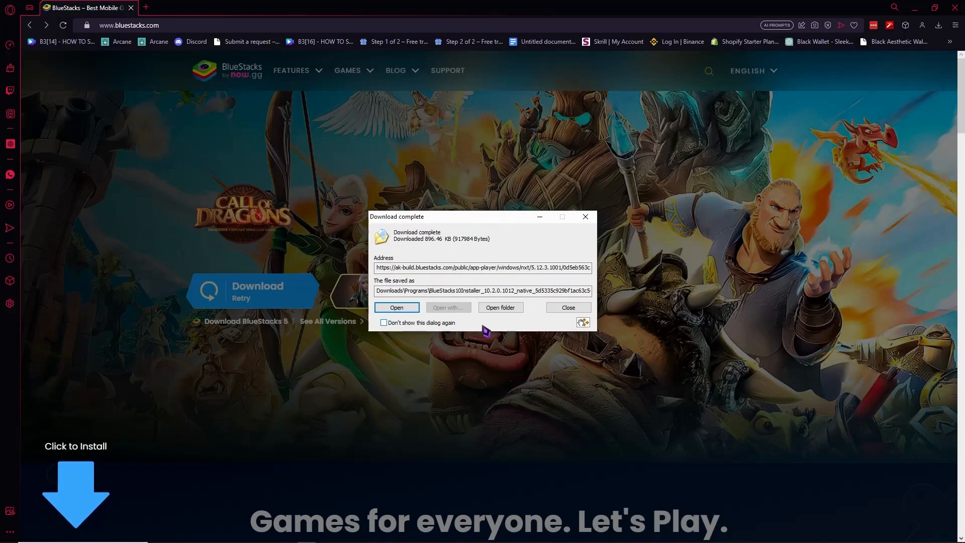
click(567, 307)
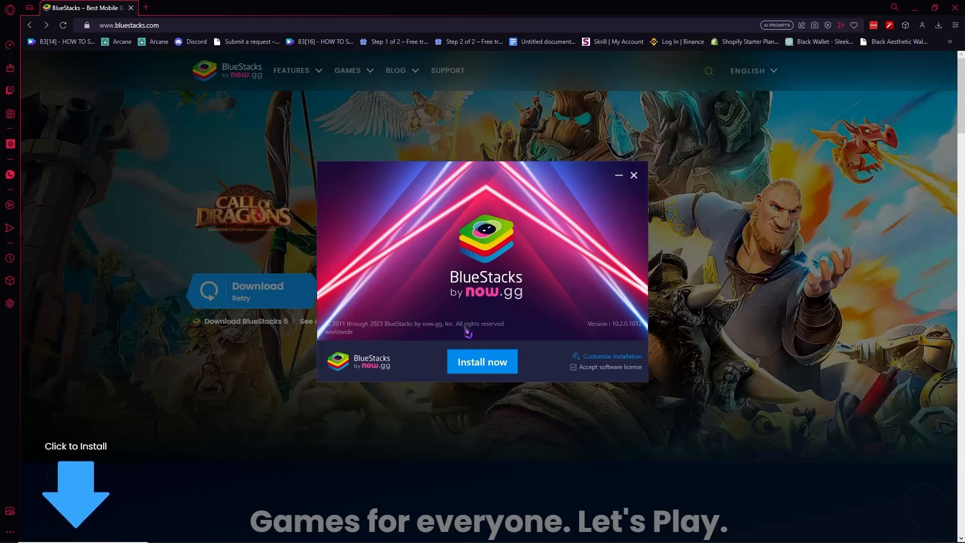
mouse_move(486, 345)
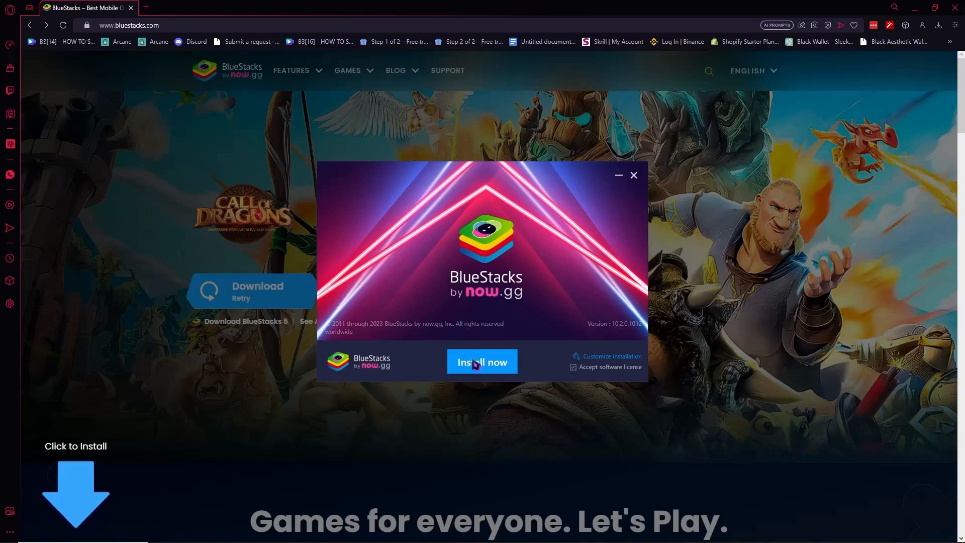
Start the BlueStacks installation with Install now
click(481, 361)
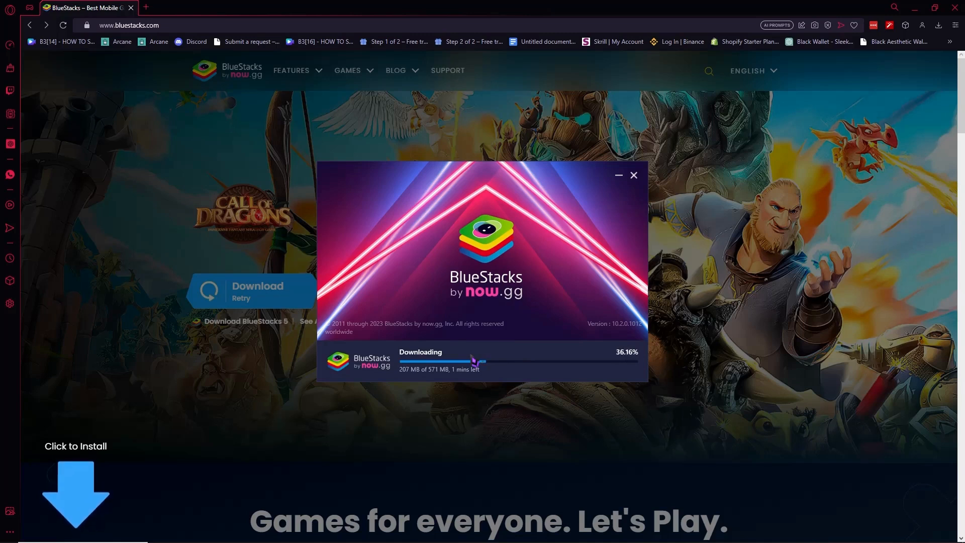
mouse_move(503, 311)
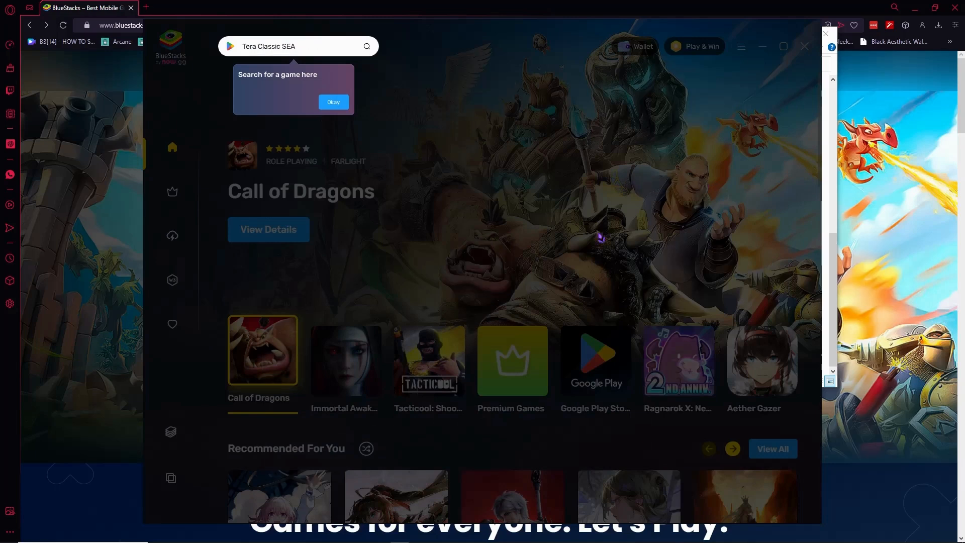
mouse_move(328, 183)
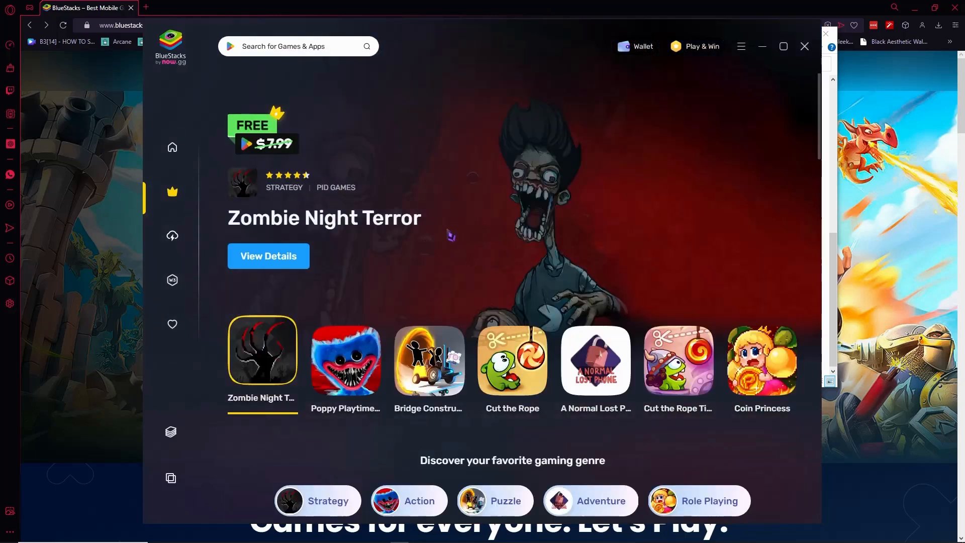
Return to the launcher home and search for 'MOBILE LEGEND'
click(172, 148)
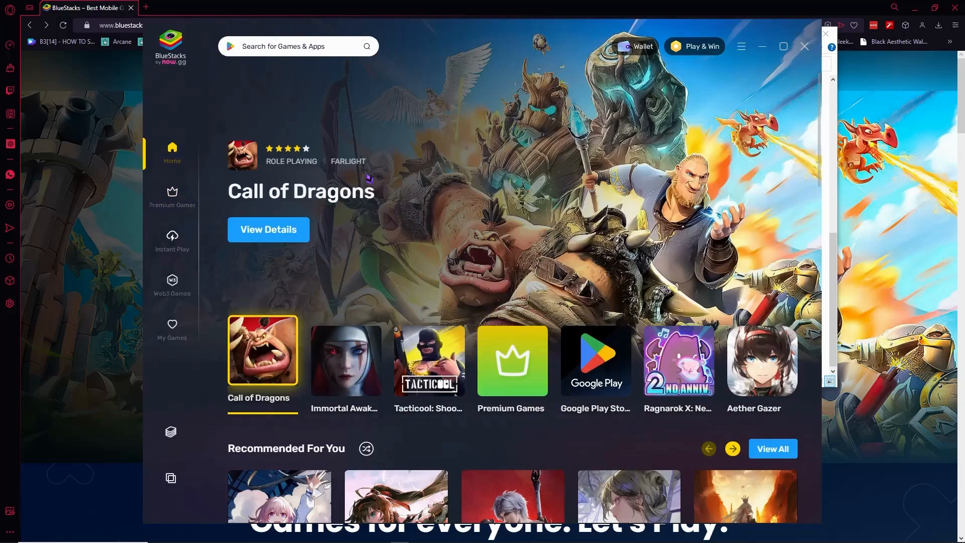
click(289, 46)
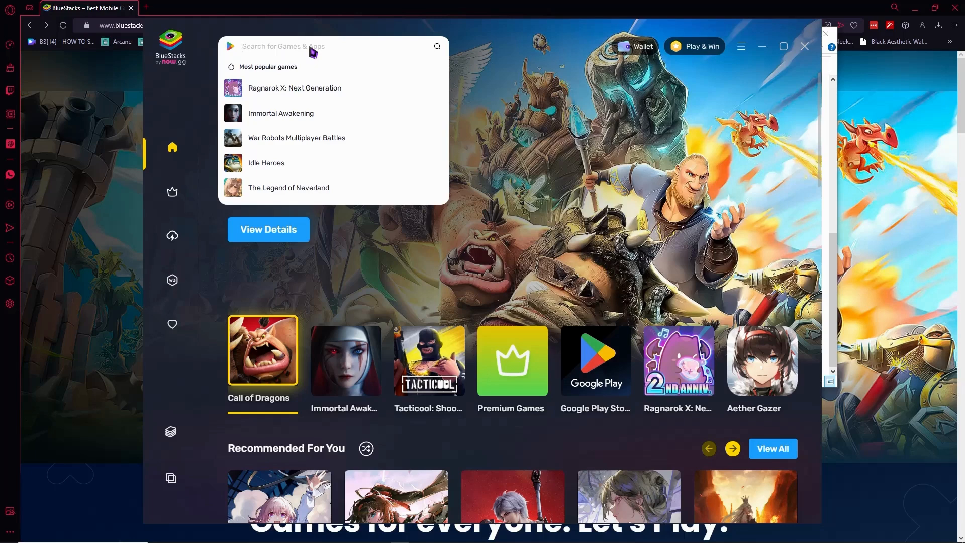
text(MOBILE LEGEND)
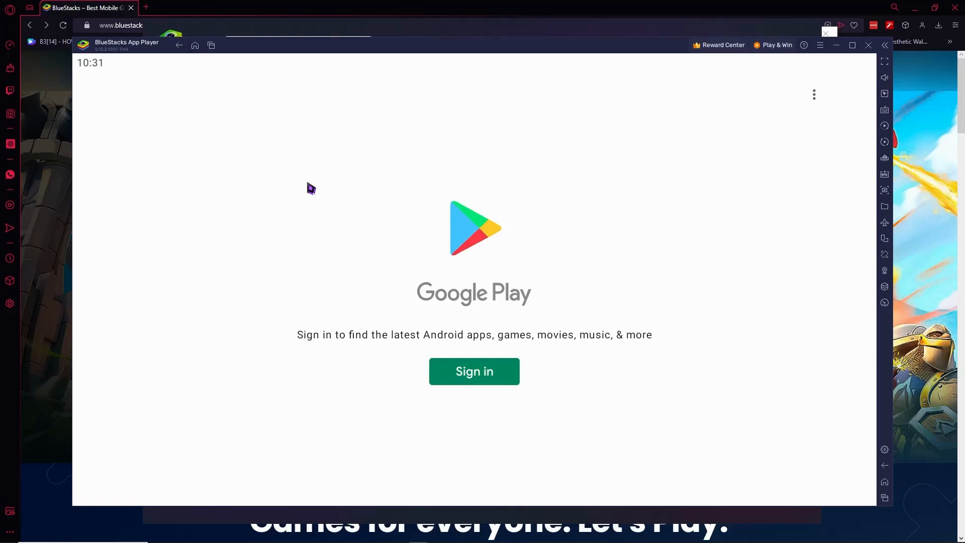
mouse_move(371, 234)
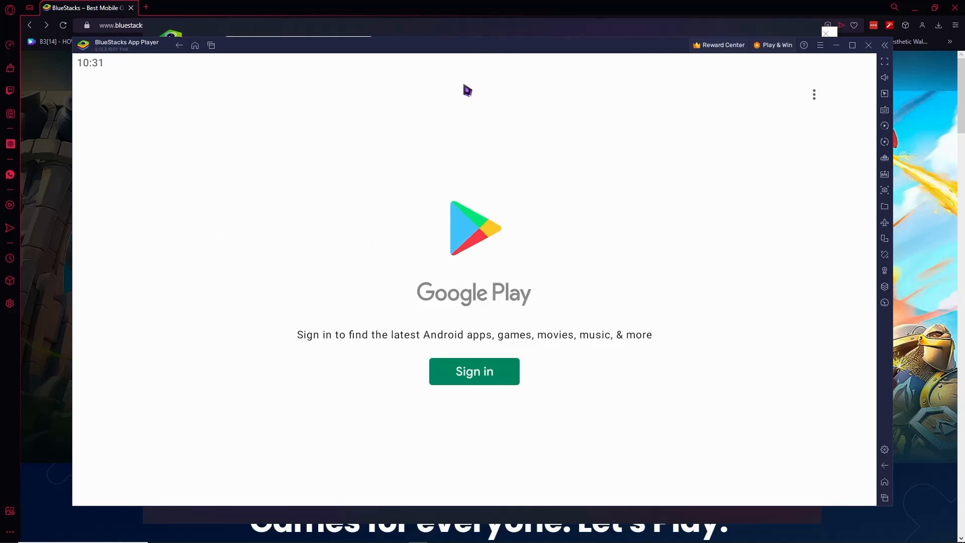
mouse_move(501, 354)
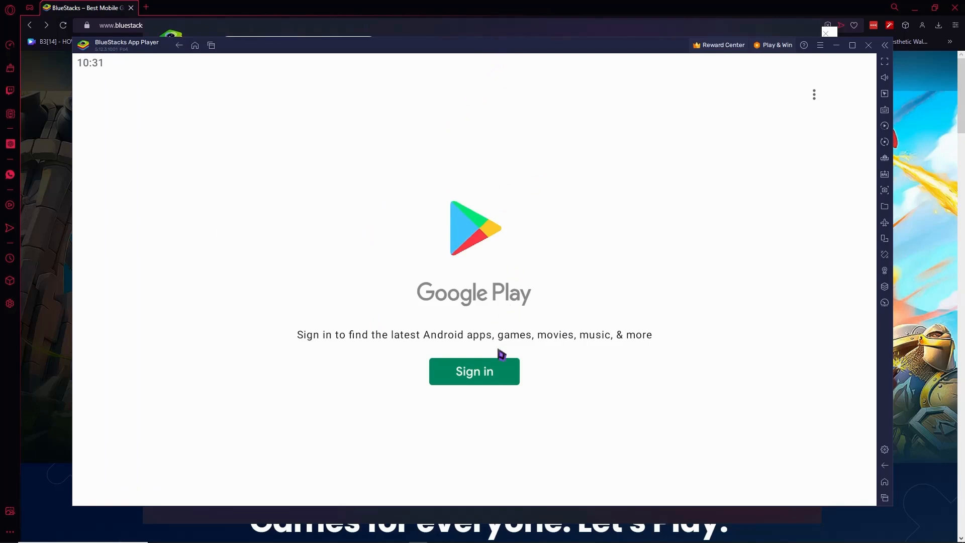
Sign into Google Play and accept the Google Services terms
click(474, 372)
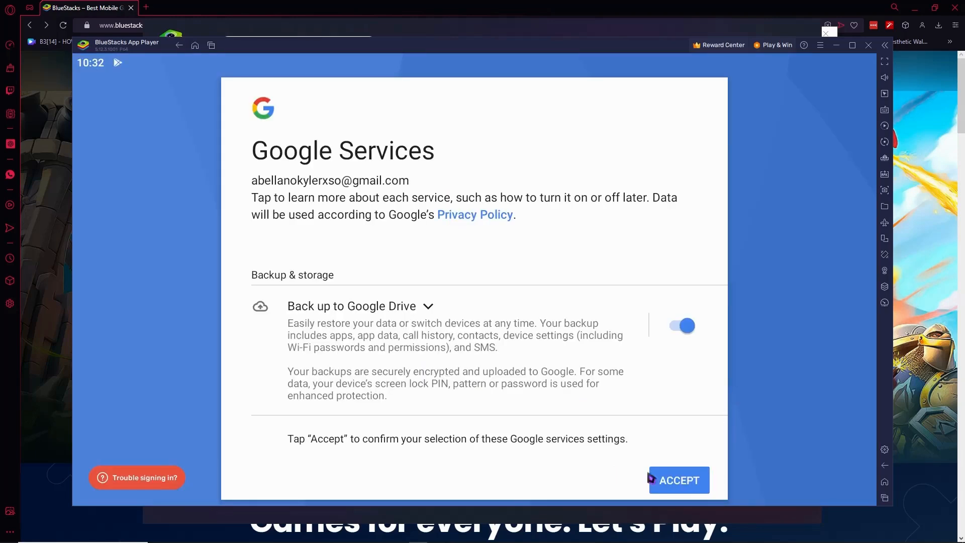
click(678, 481)
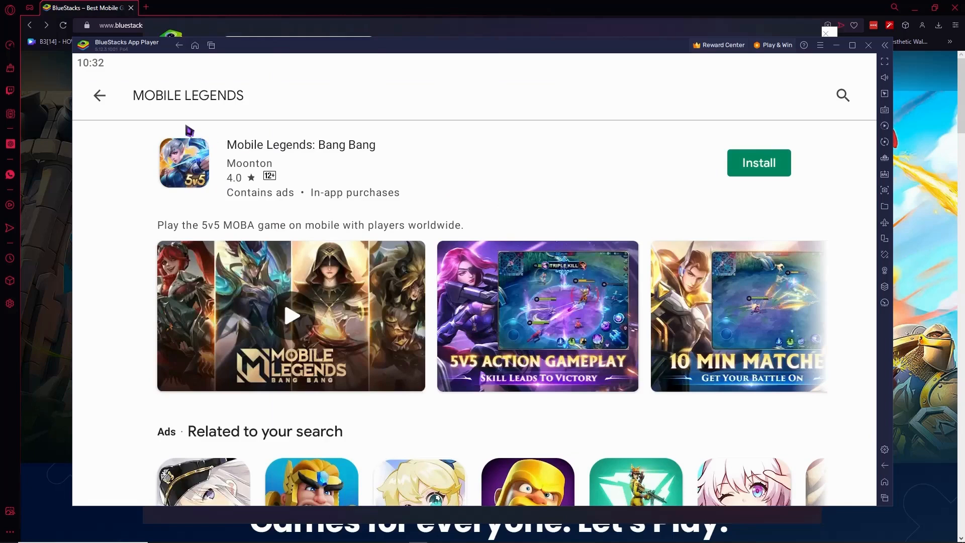
mouse_move(756, 180)
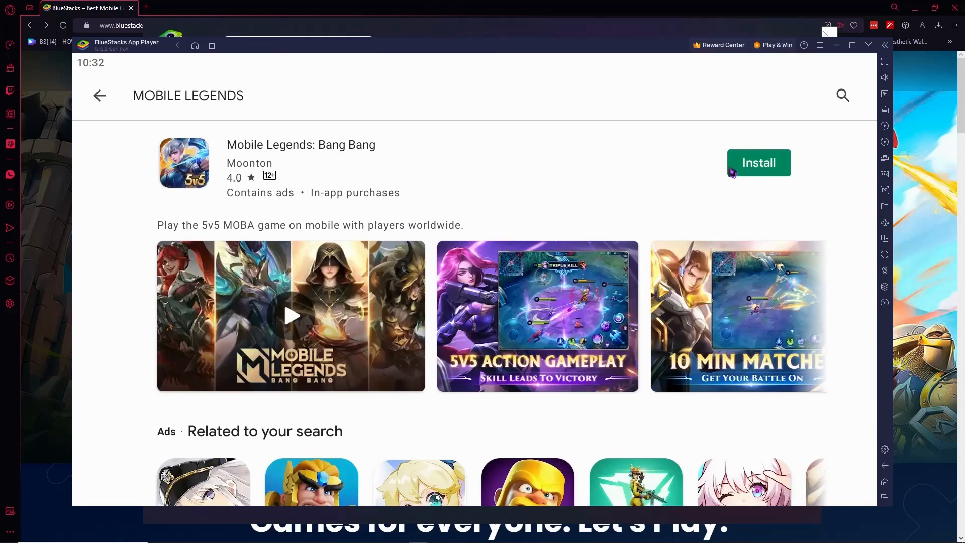
Browse the Play Store's Apps section, then its Books section of ebook listings
click(100, 95)
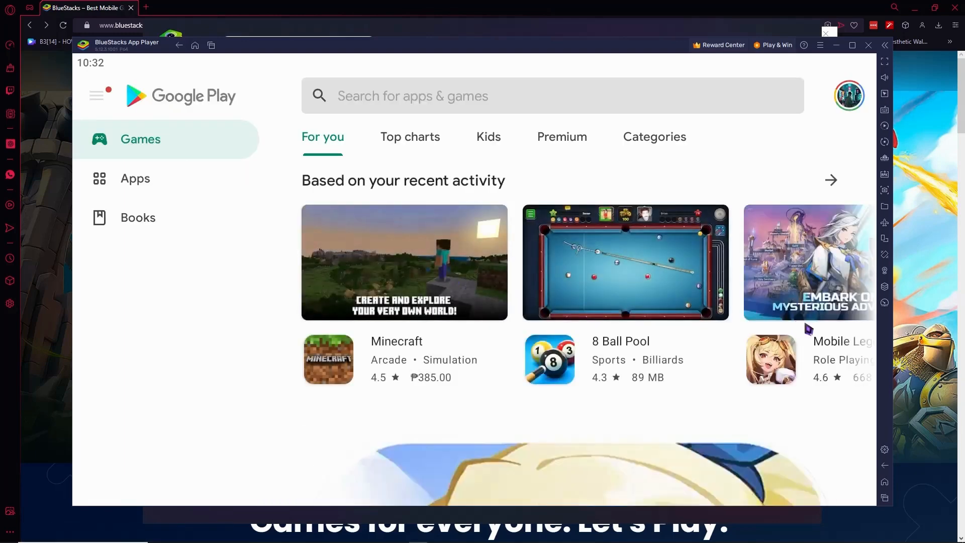
scroll(down, 3)
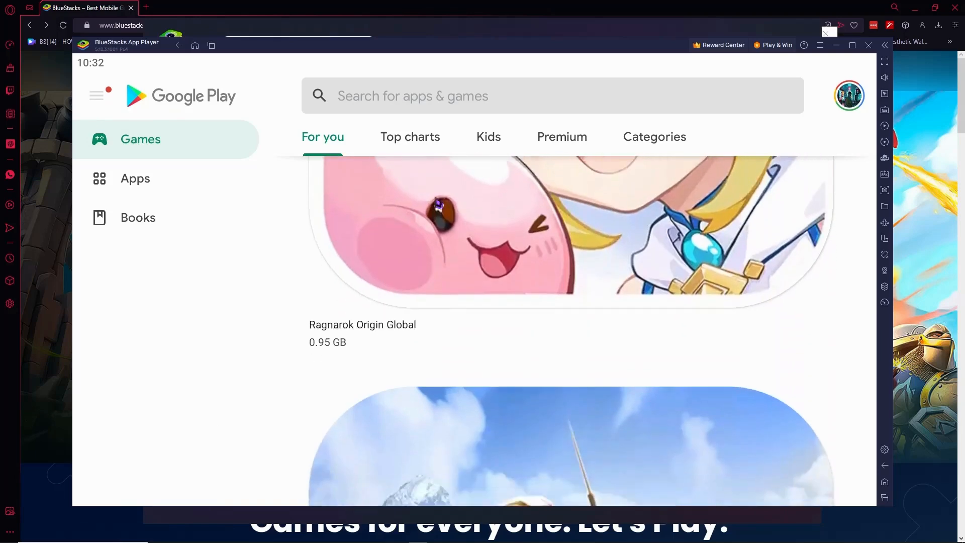
click(135, 179)
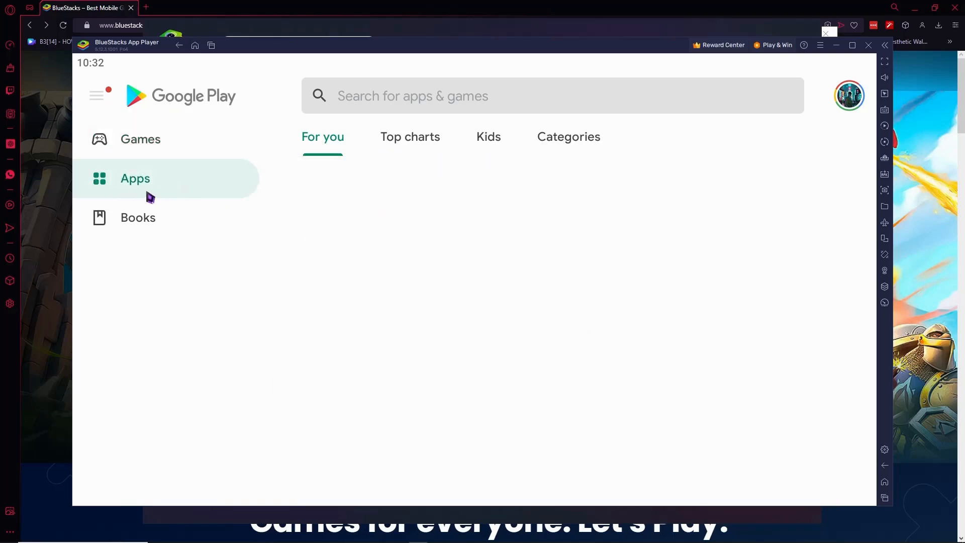
click(138, 217)
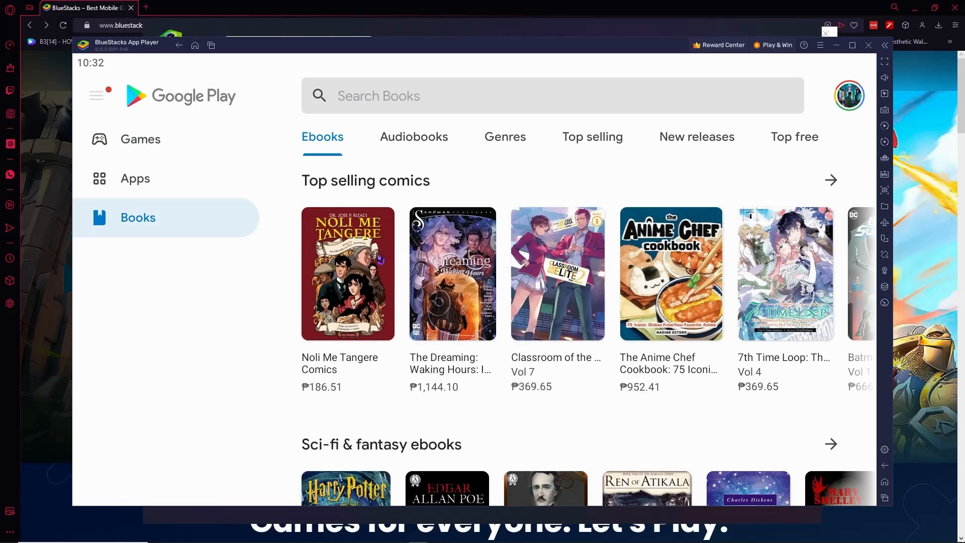
scroll(down, 3)
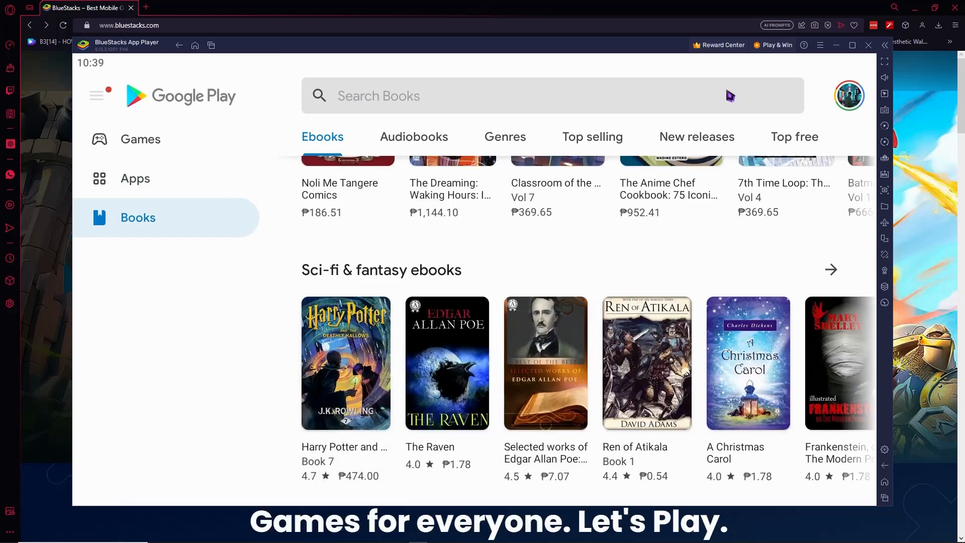
mouse_move(702, 224)
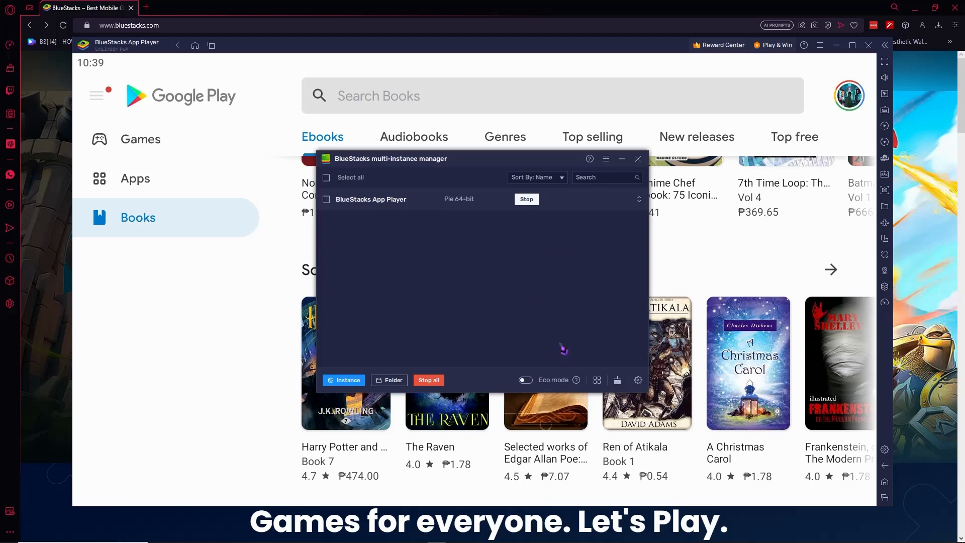
mouse_move(476, 233)
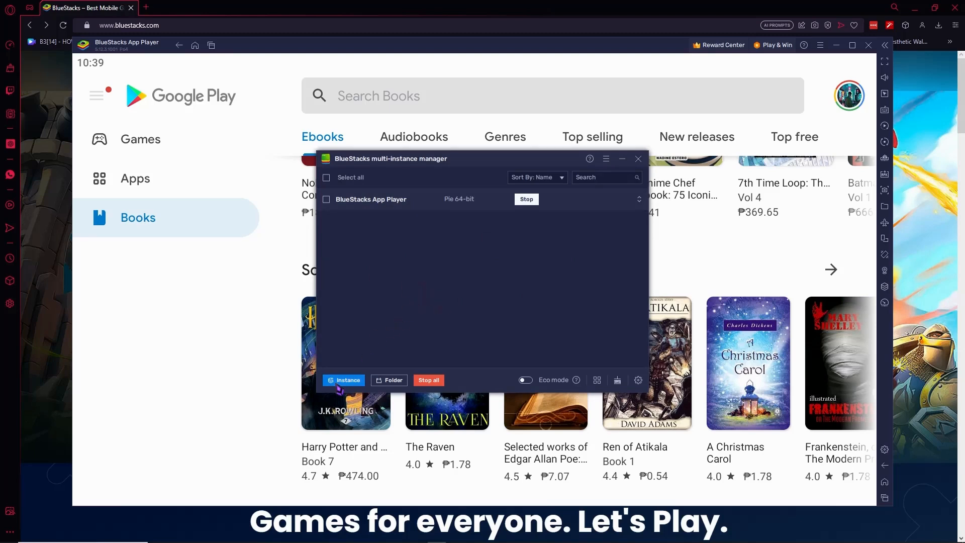
Preview the Fresh/Clone new instance choices in the Multi-instance Manager, then dismiss them
click(344, 380)
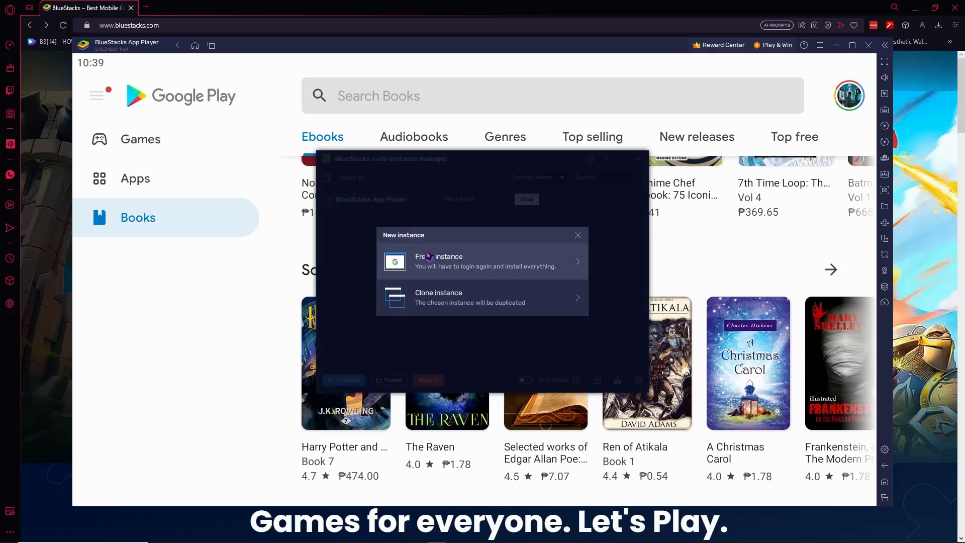
mouse_move(474, 285)
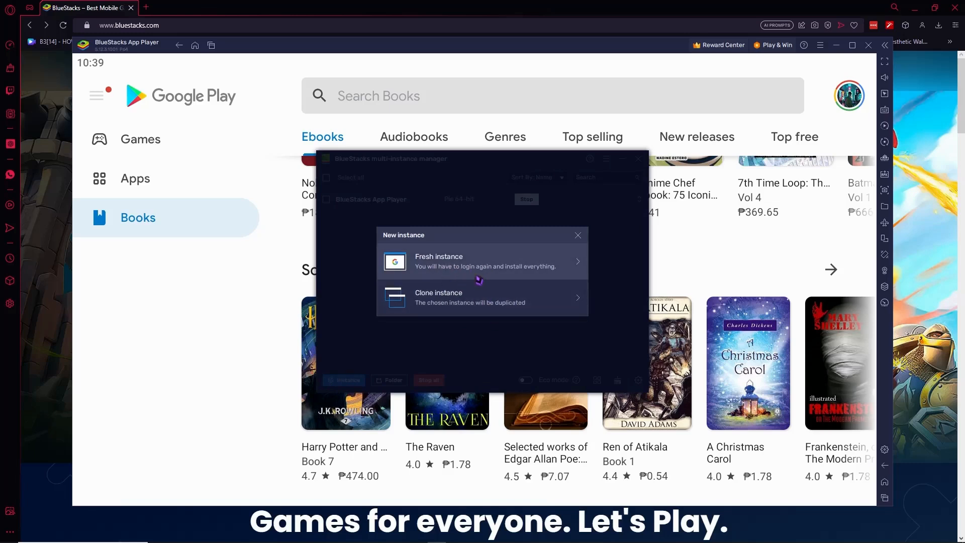
mouse_move(438, 302)
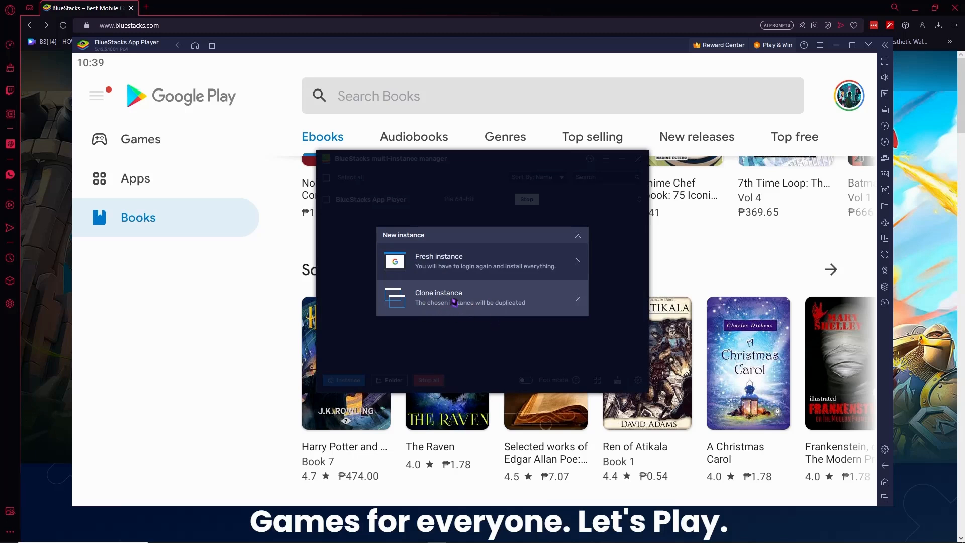
mouse_move(547, 262)
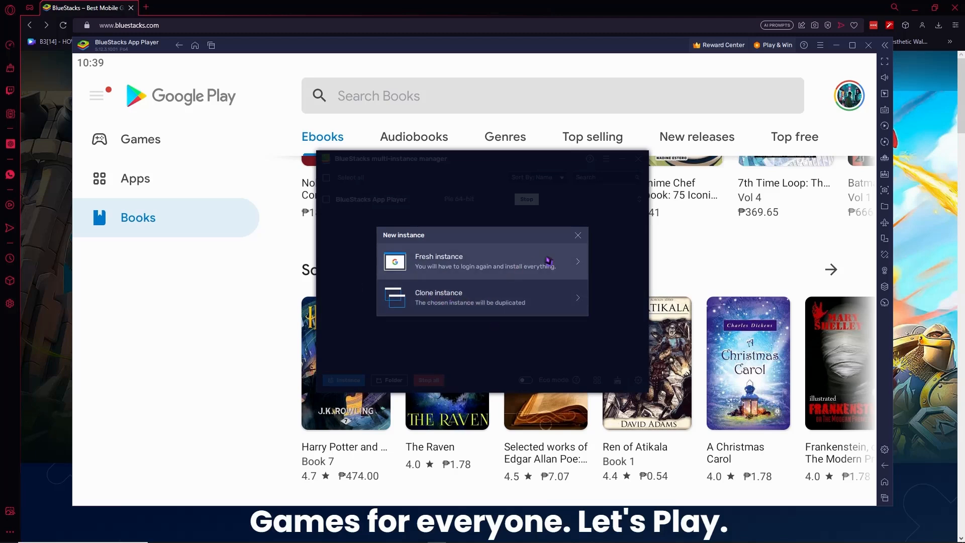
click(577, 235)
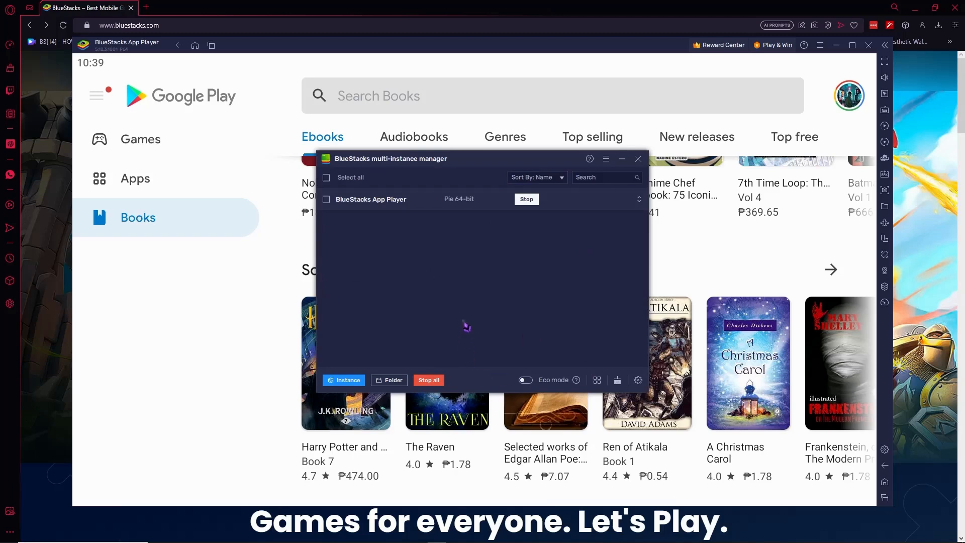
mouse_move(501, 306)
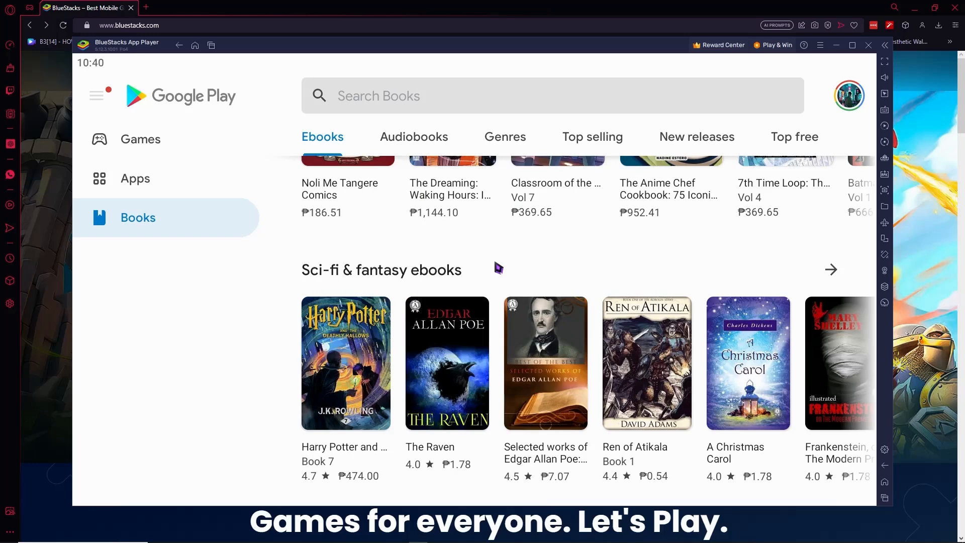
mouse_move(862, 110)
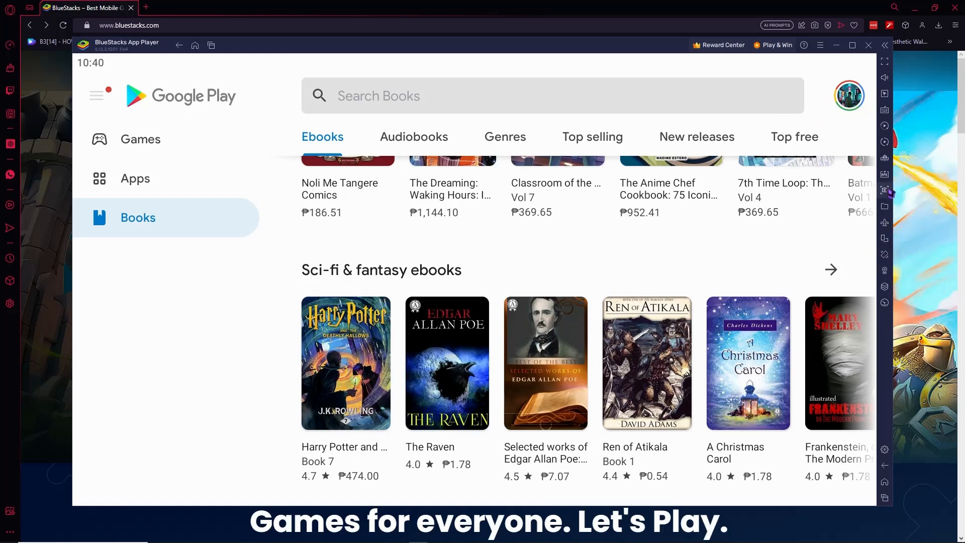
mouse_move(885, 109)
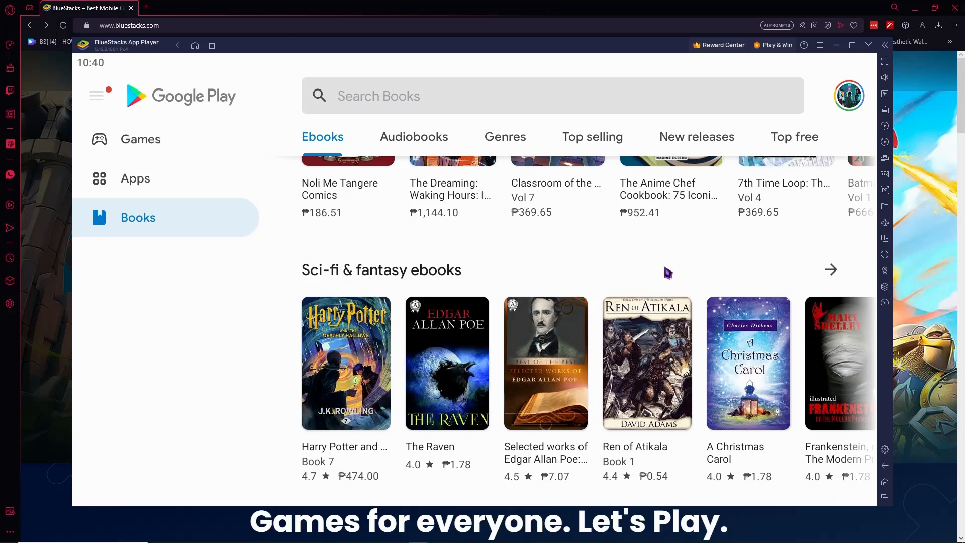
mouse_move(523, 286)
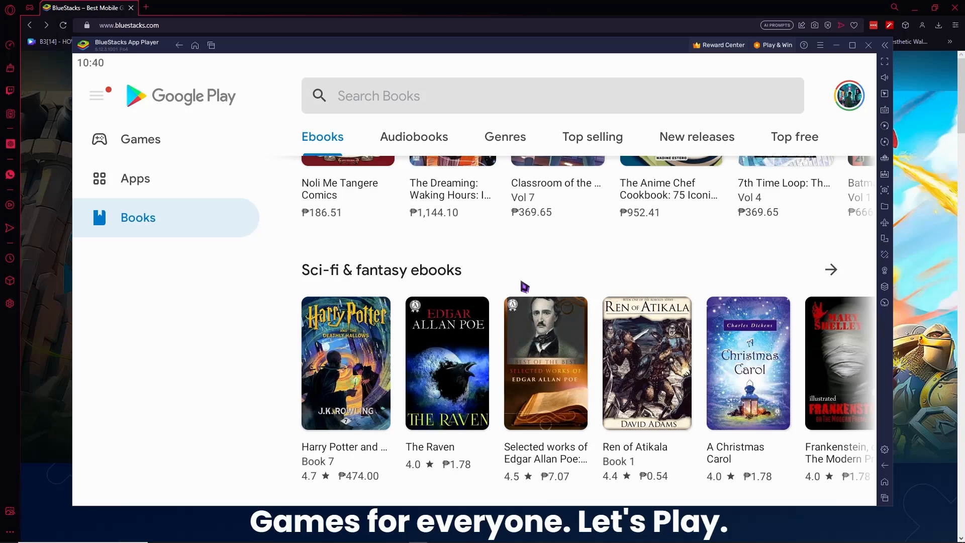
mouse_move(394, 270)
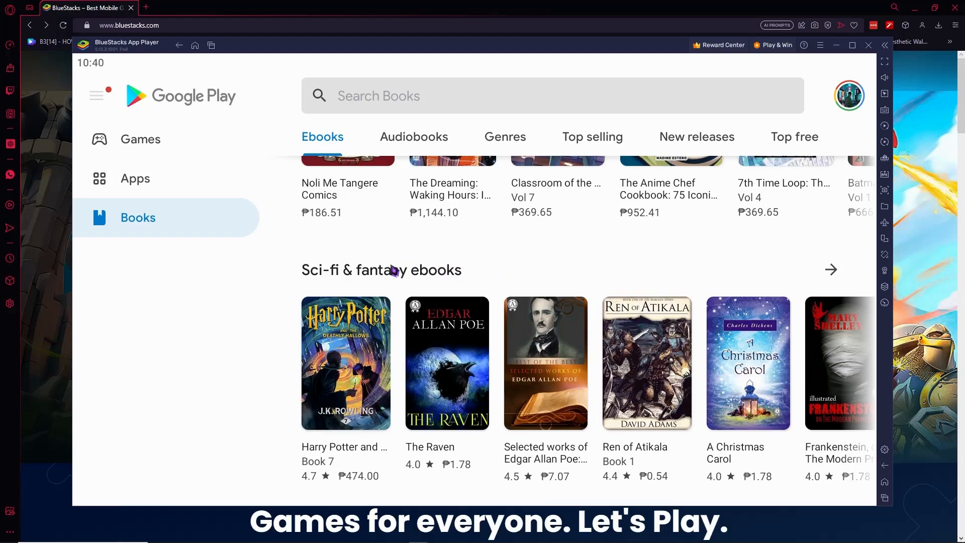